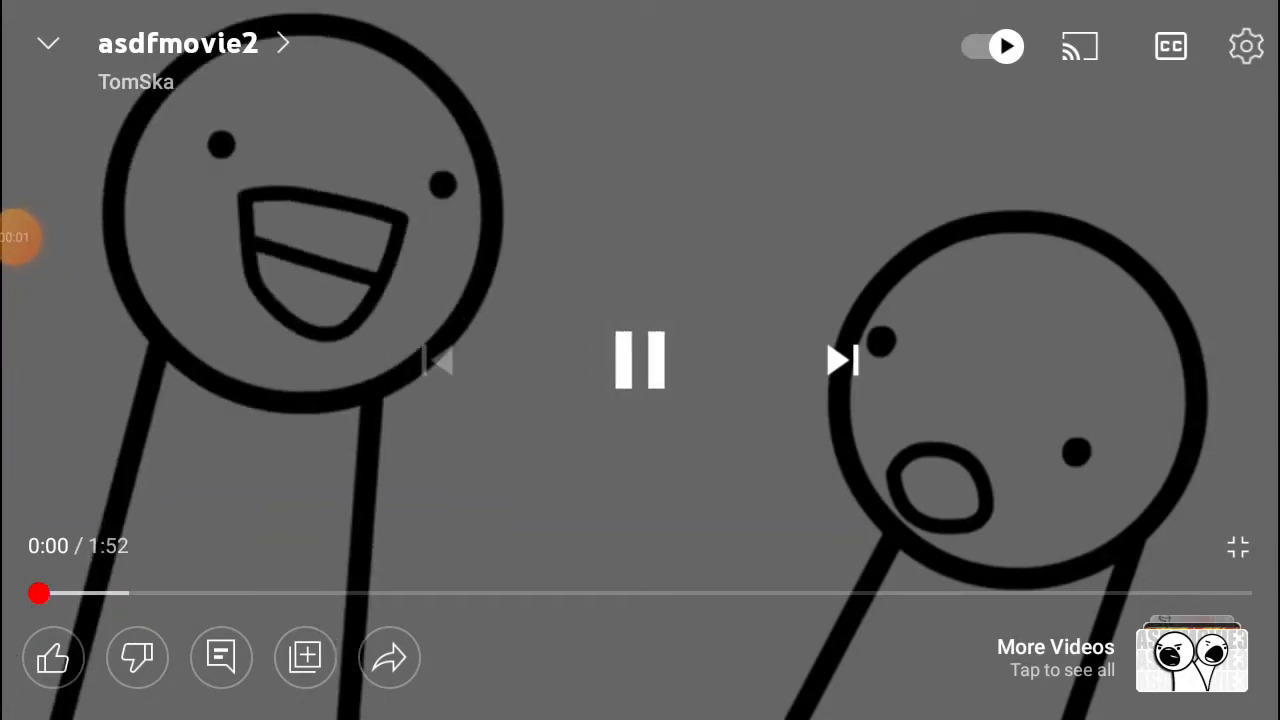
Watch asdfmovie2 full-screen with controls hidden, revealing them again near 1:45 of 1:52.
left_click(640, 360)
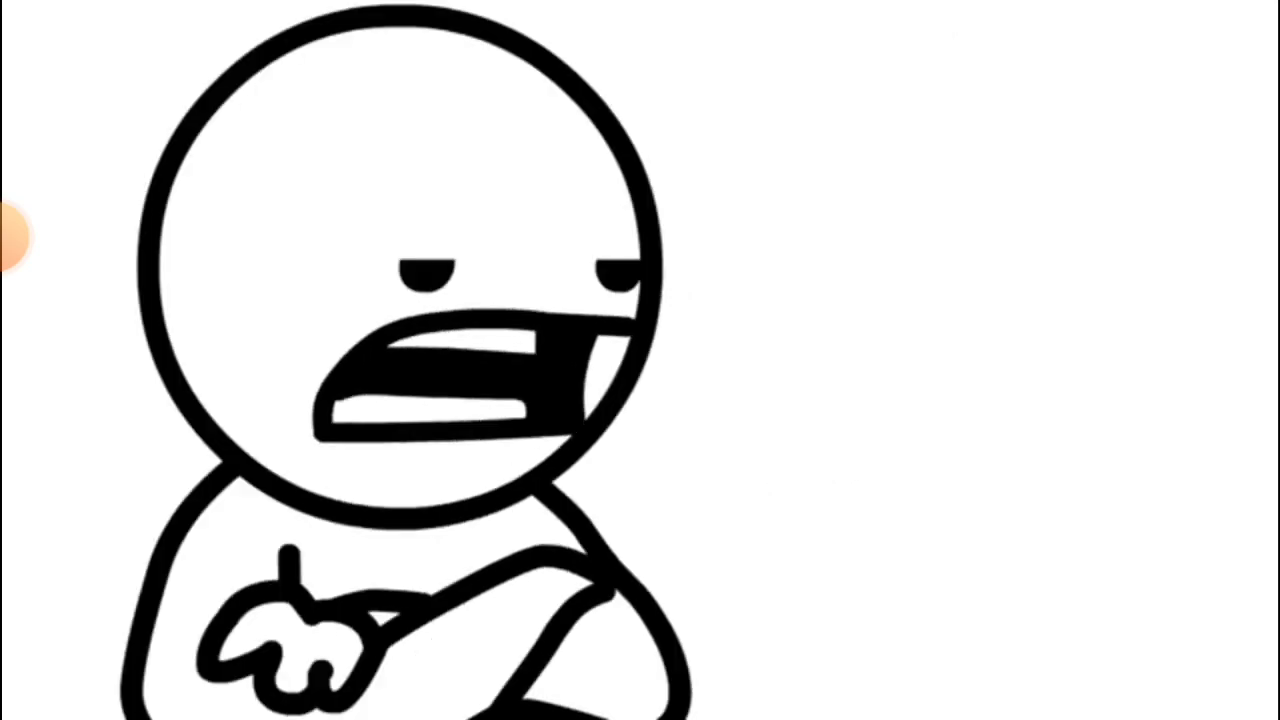
left_click(640, 360)
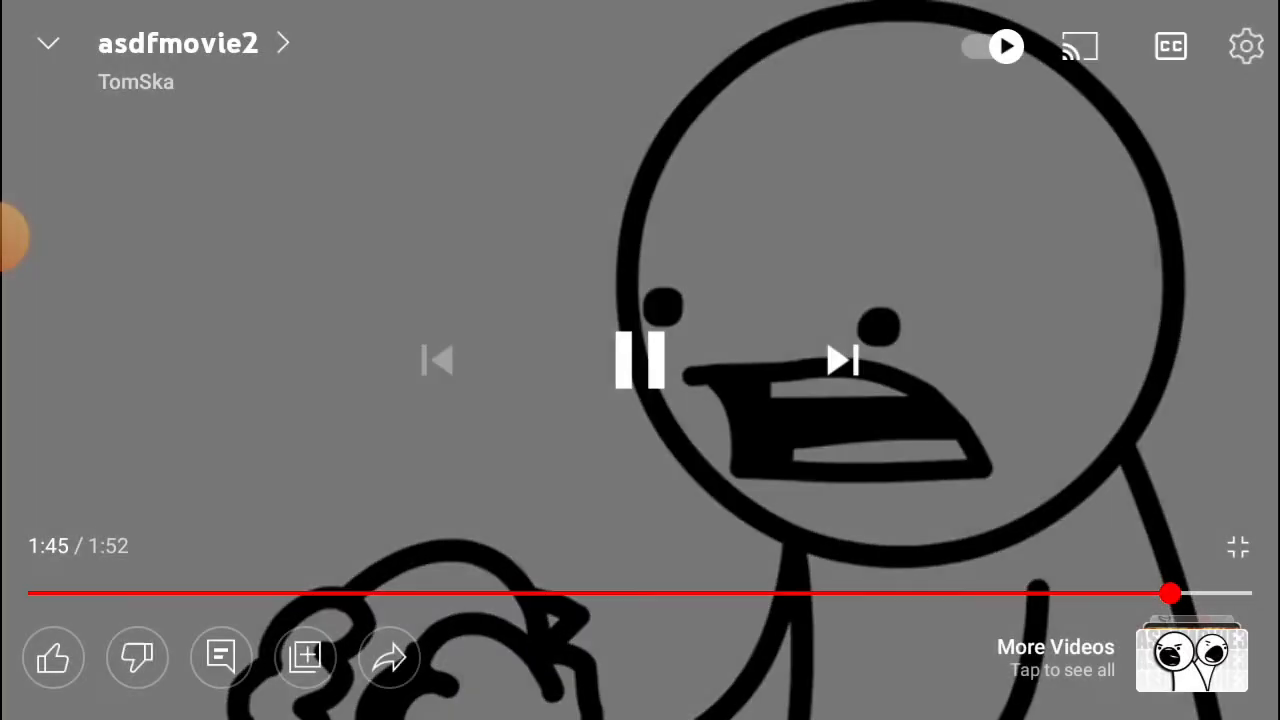